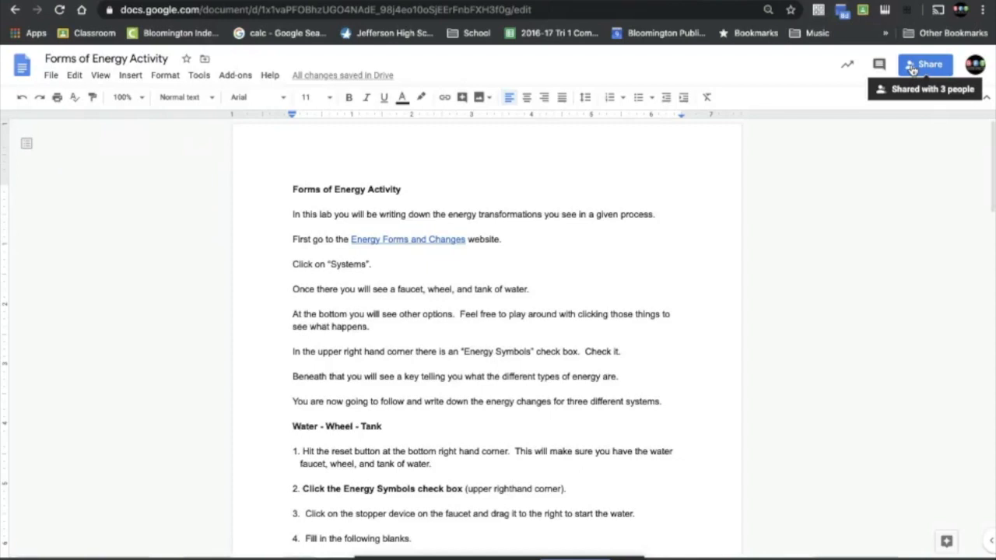
pyautogui.moveTo(594, 208)
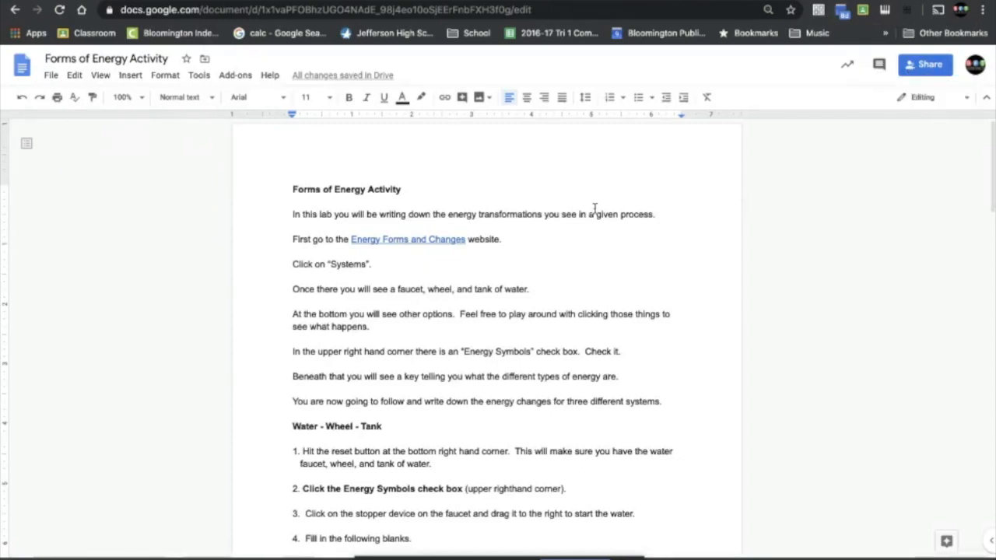
pyautogui.moveTo(519, 212)
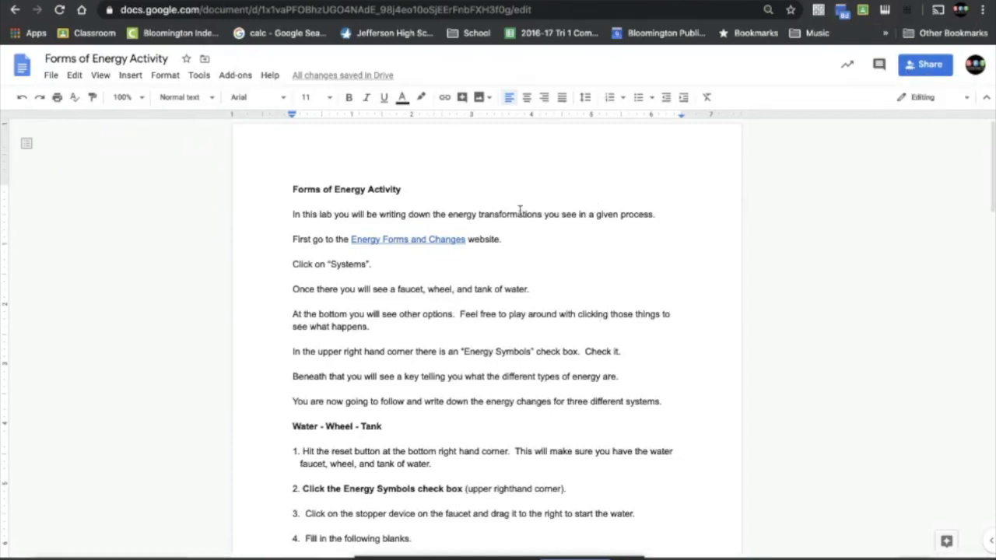
pyautogui.moveTo(442, 302)
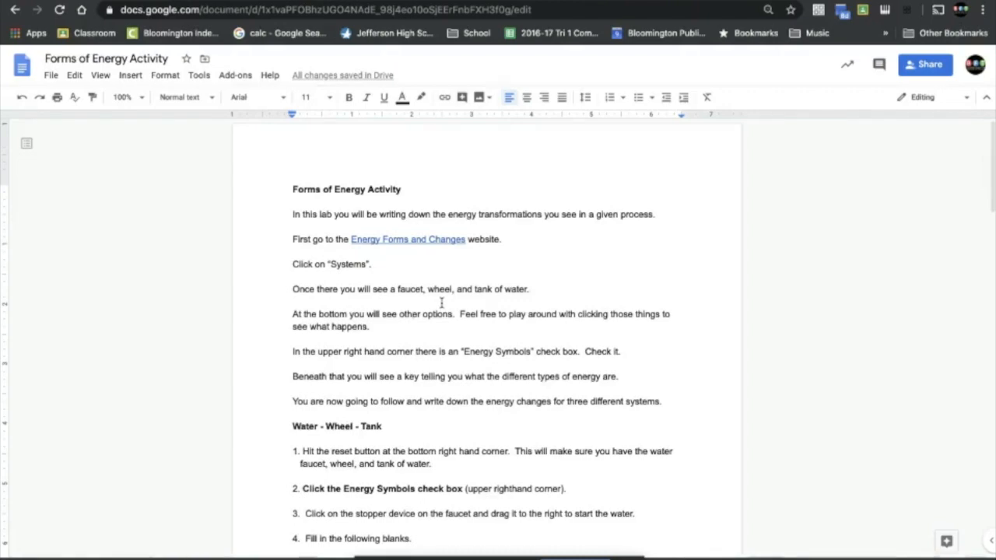
# - Scroll through the worksheet, follow the Energy Forms and Changes link and enter the Systems simulation
pyautogui.scroll(-3)
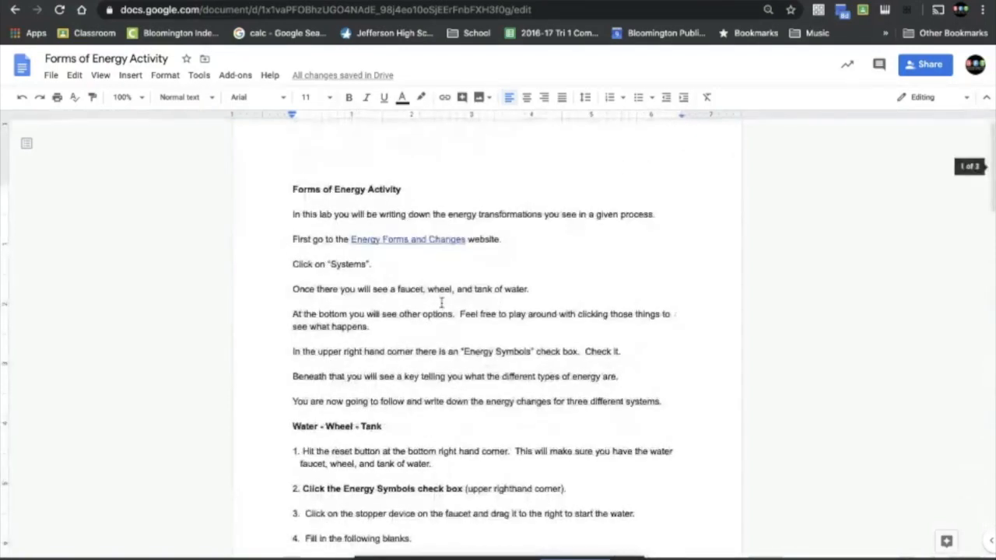
pyautogui.scroll(-3)
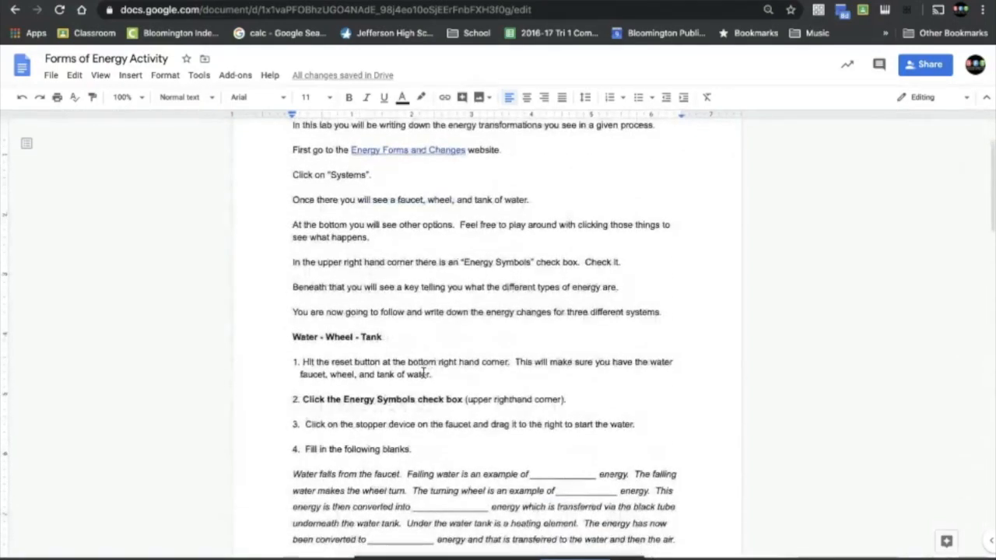
pyautogui.scroll(-3)
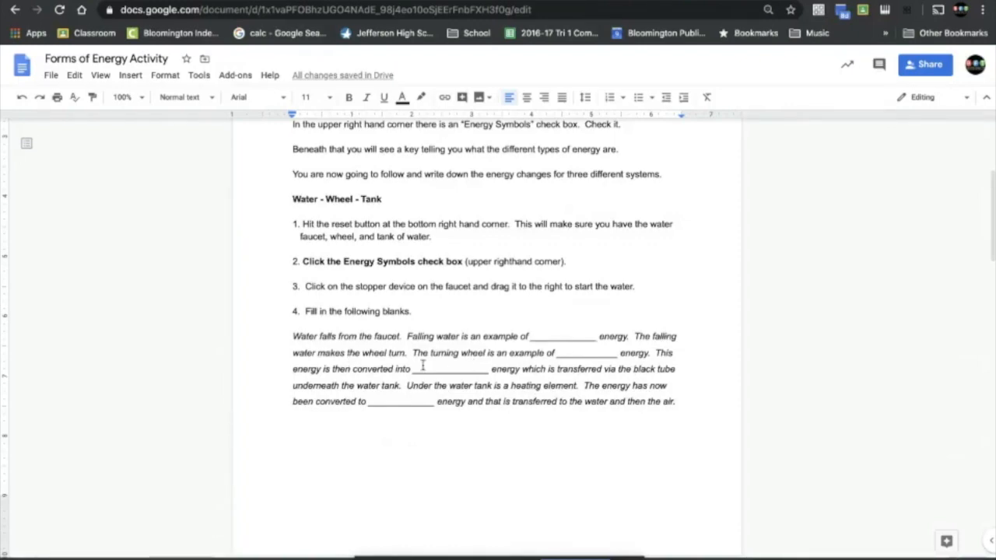
pyautogui.scroll(-3)
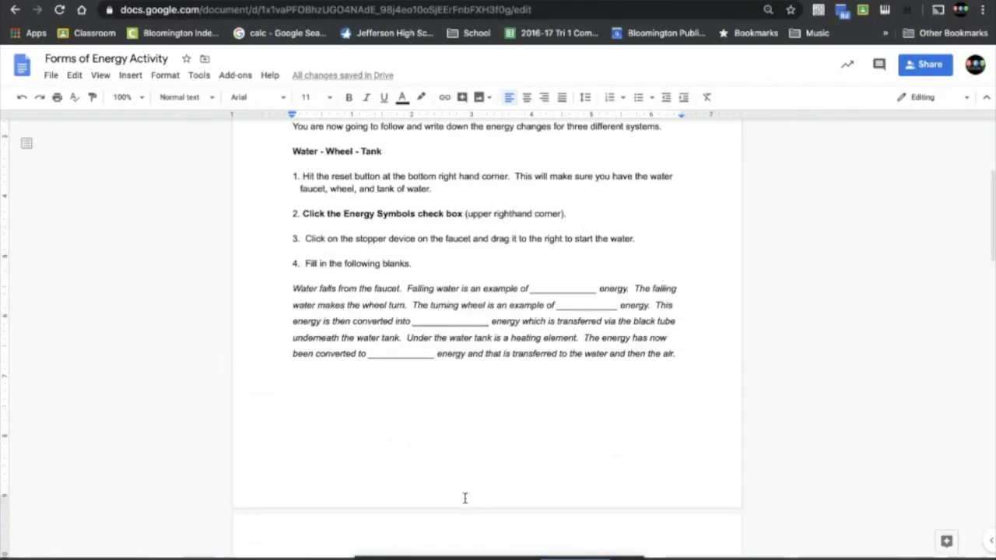
pyautogui.scroll(-3)
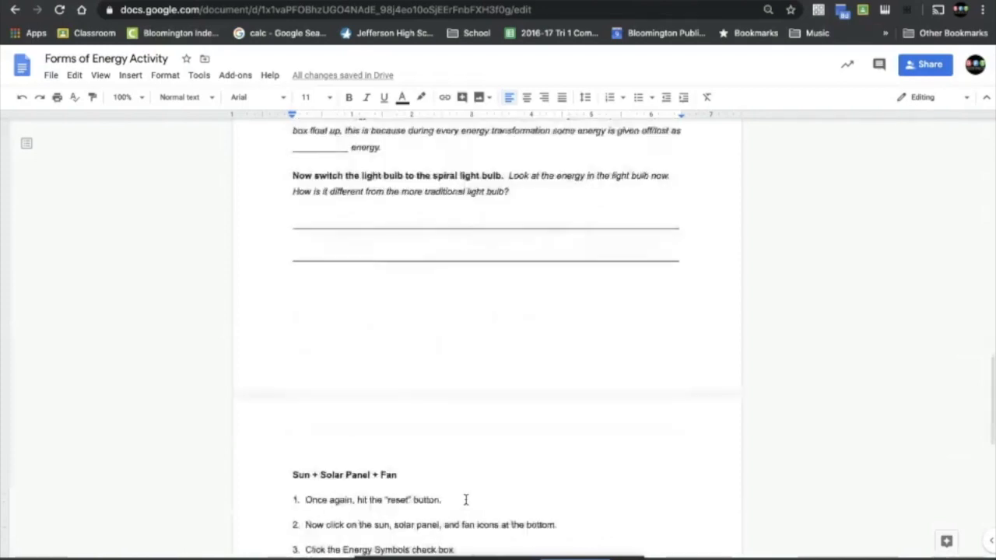
pyautogui.scroll(3)
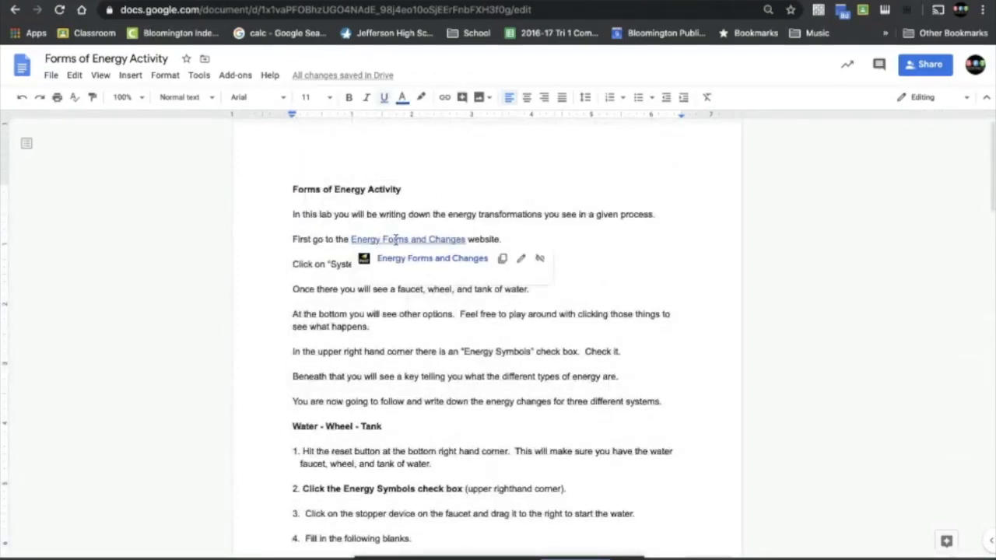
pyautogui.click(407, 239)
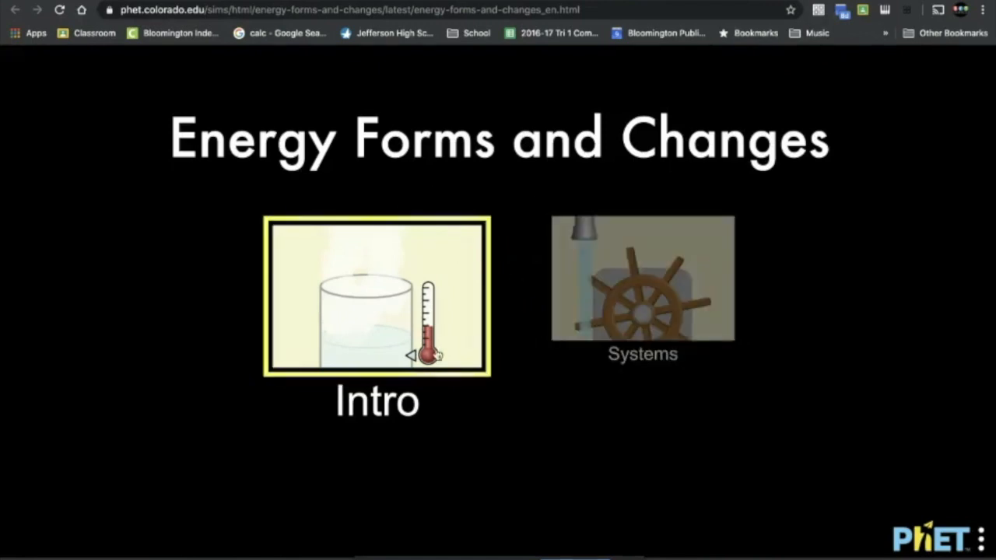
pyautogui.moveTo(656, 321)
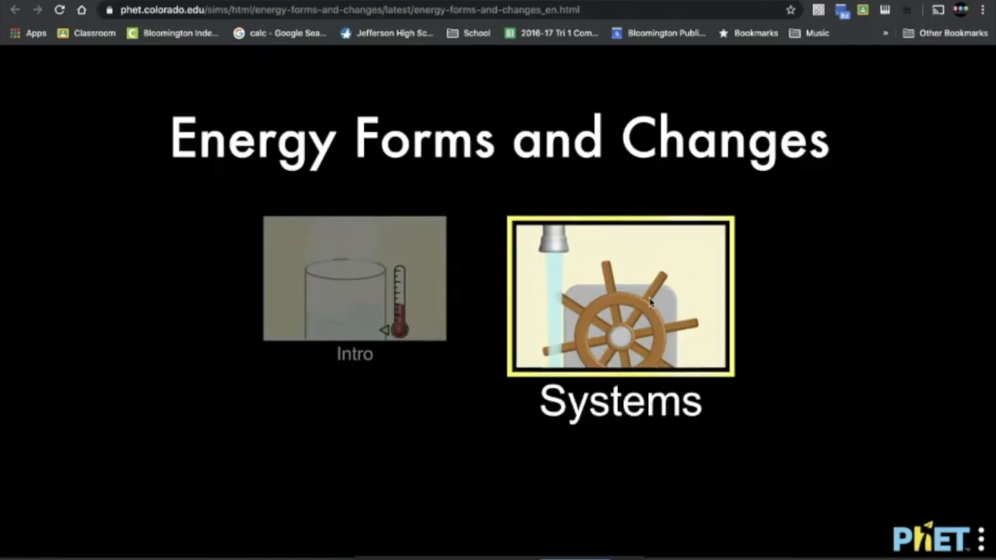
pyautogui.click(619, 296)
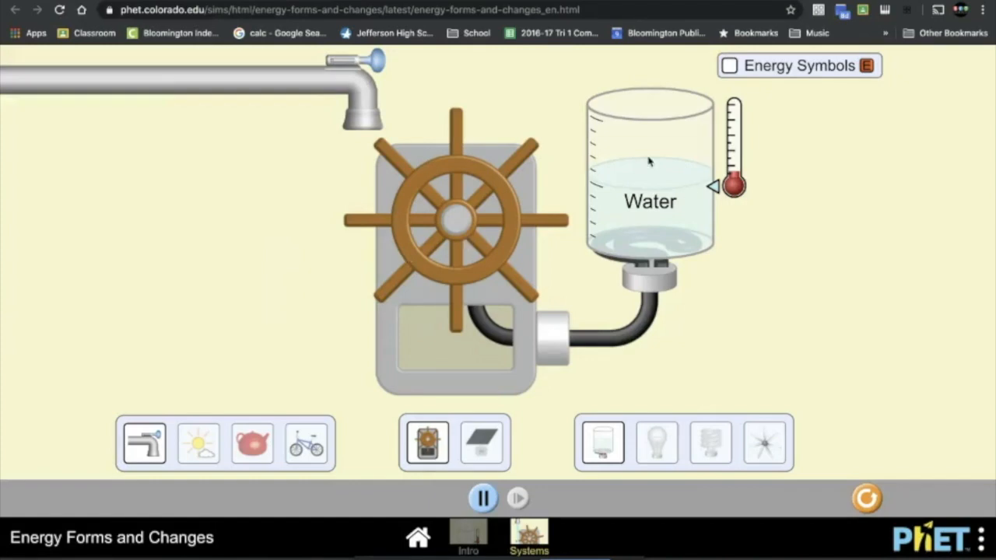
pyautogui.moveTo(607, 358)
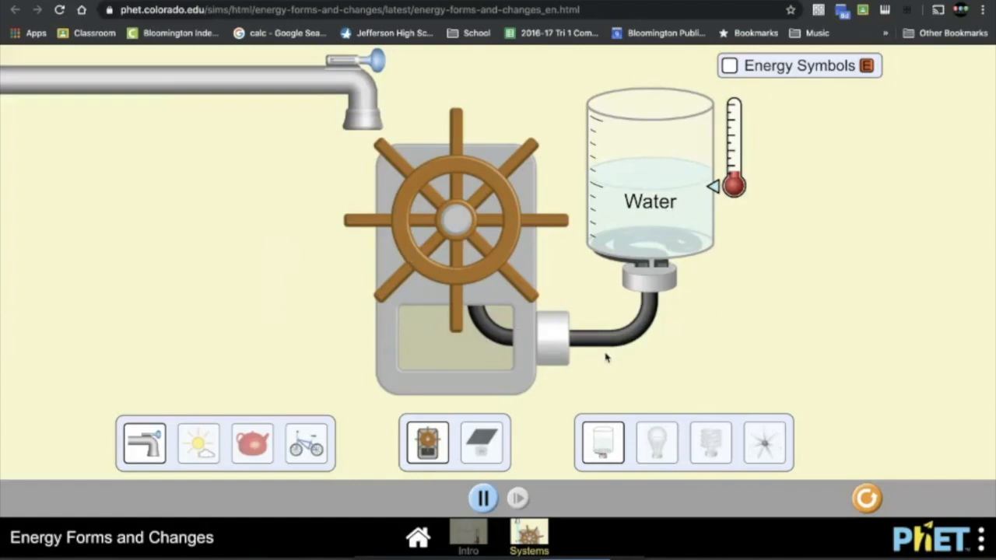
pyautogui.moveTo(731, 133)
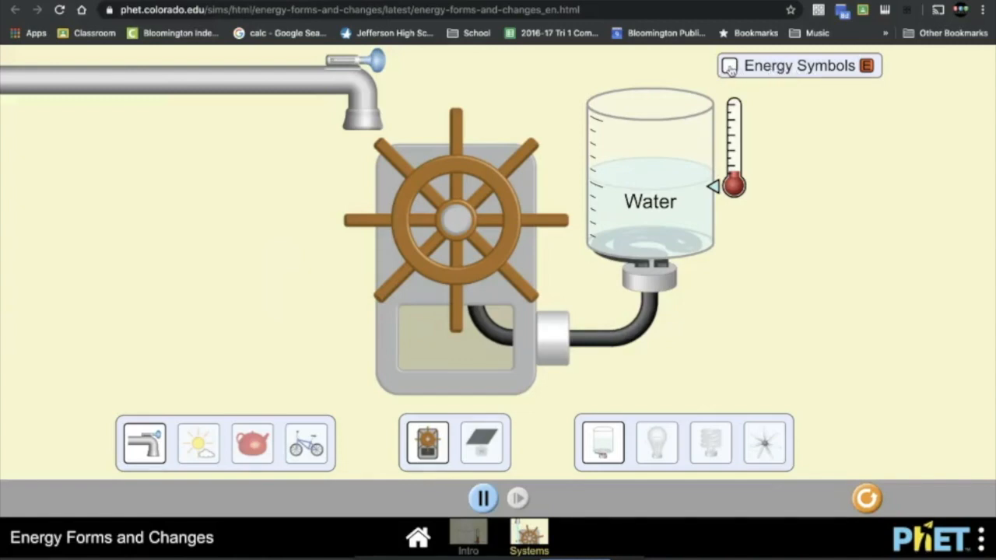
# - Turn on Energy Symbols so energy chunks and the Forms of Energy key appear
pyautogui.click(728, 65)
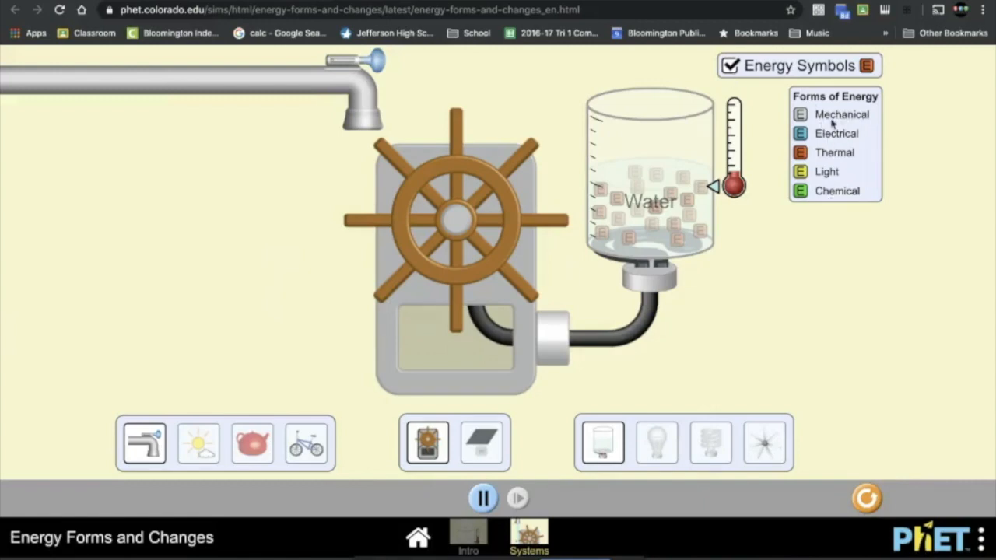
pyautogui.moveTo(838, 196)
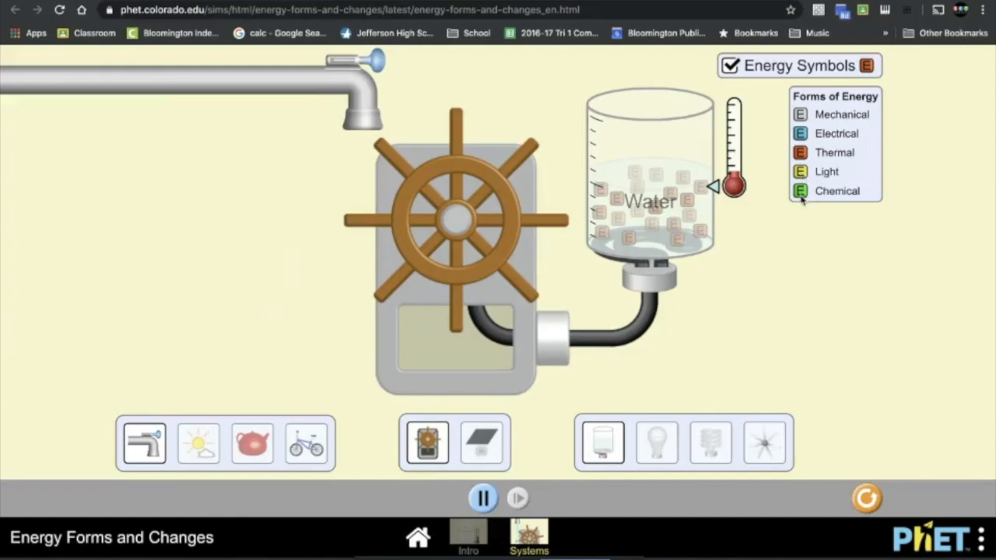
pyautogui.moveTo(497, 263)
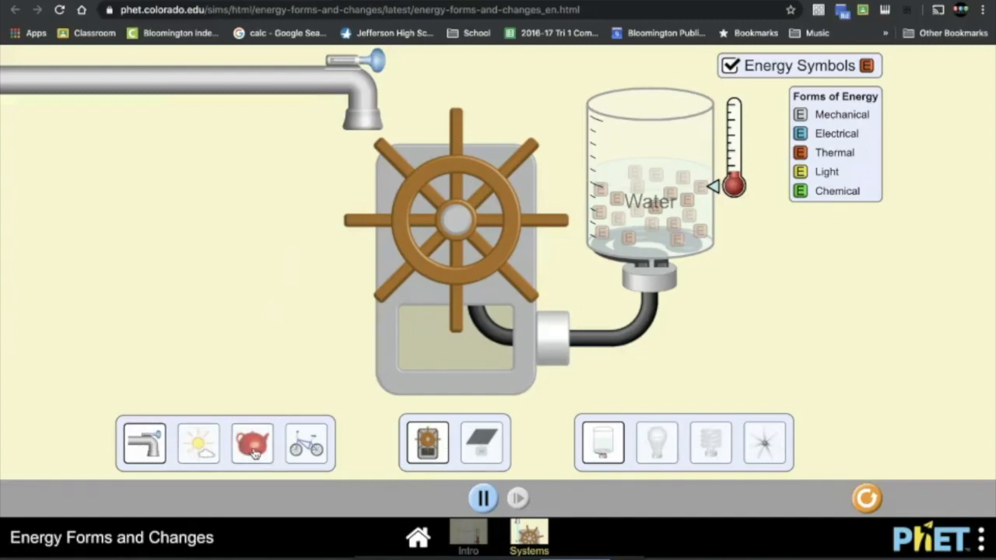
# - Make the cyclist the source with the solar panel, then try the light bulbs and finally the fan as output
pyautogui.click(252, 443)
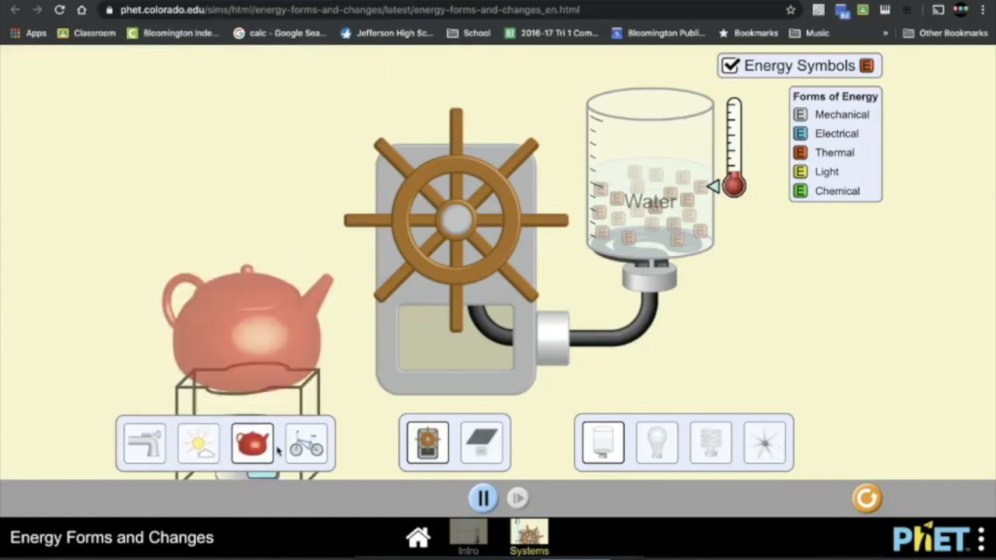
pyautogui.click(305, 443)
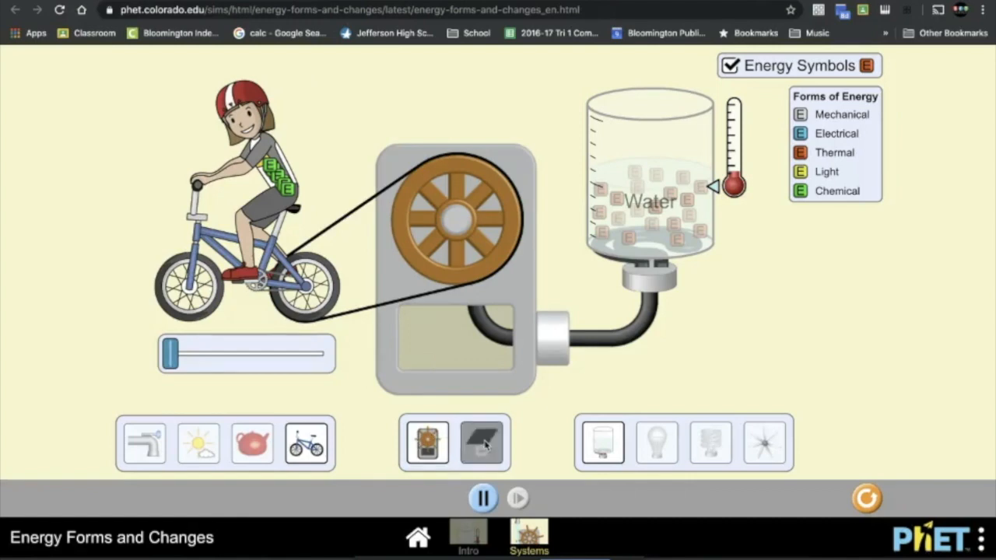
pyautogui.click(483, 442)
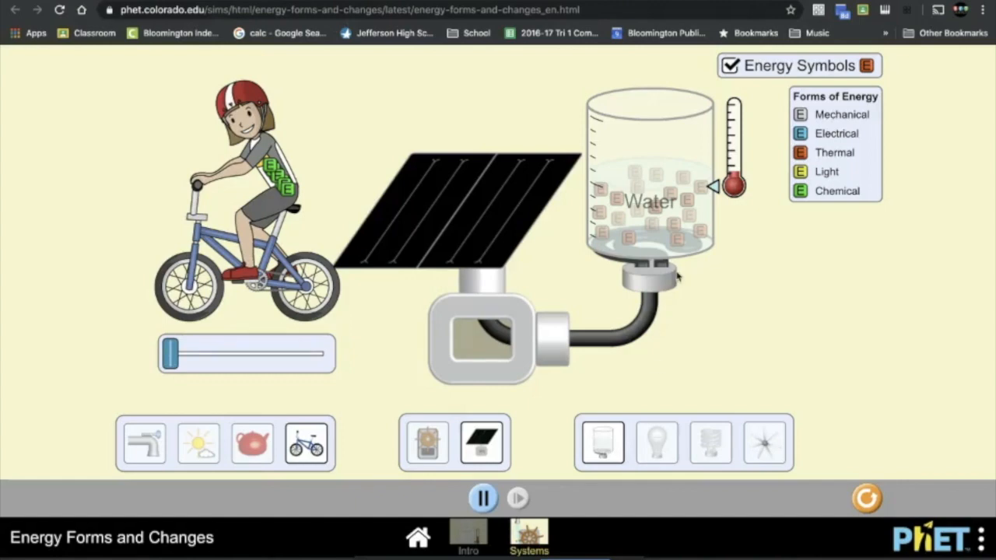
pyautogui.click(656, 442)
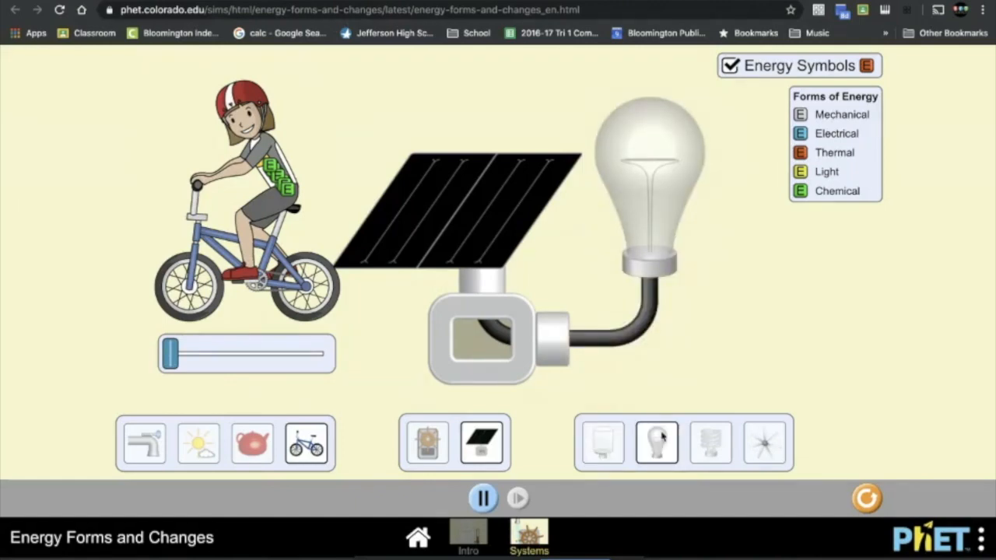
pyautogui.click(710, 442)
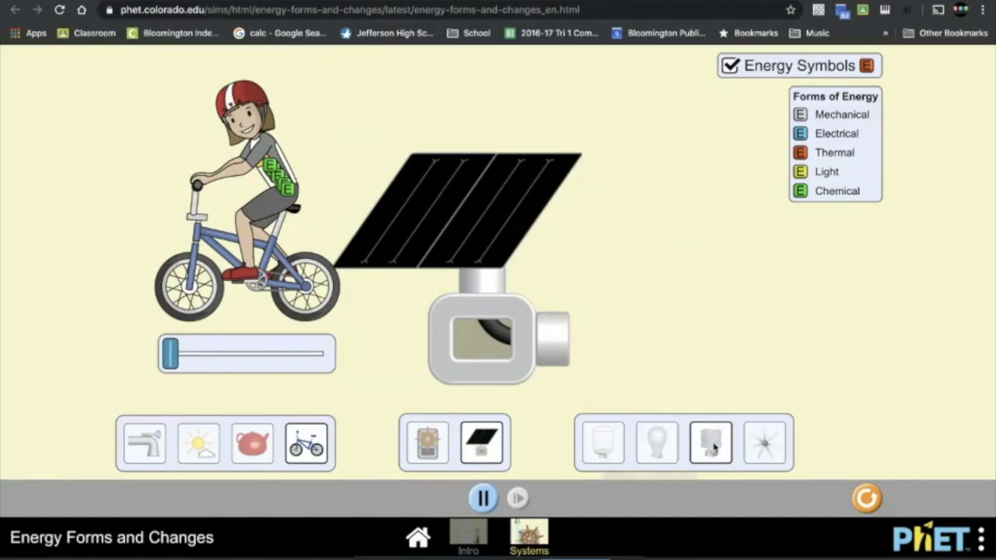
pyautogui.click(709, 442)
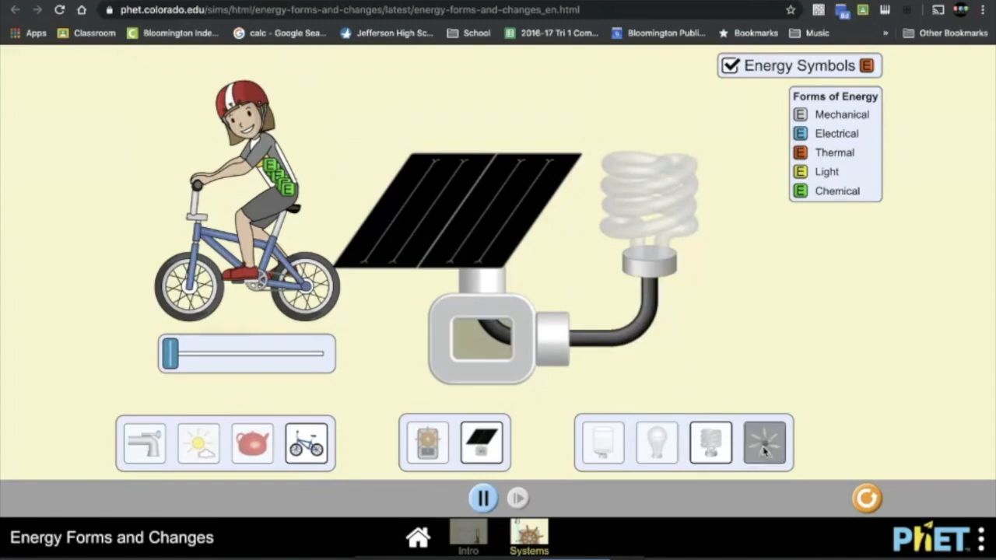
pyautogui.click(764, 442)
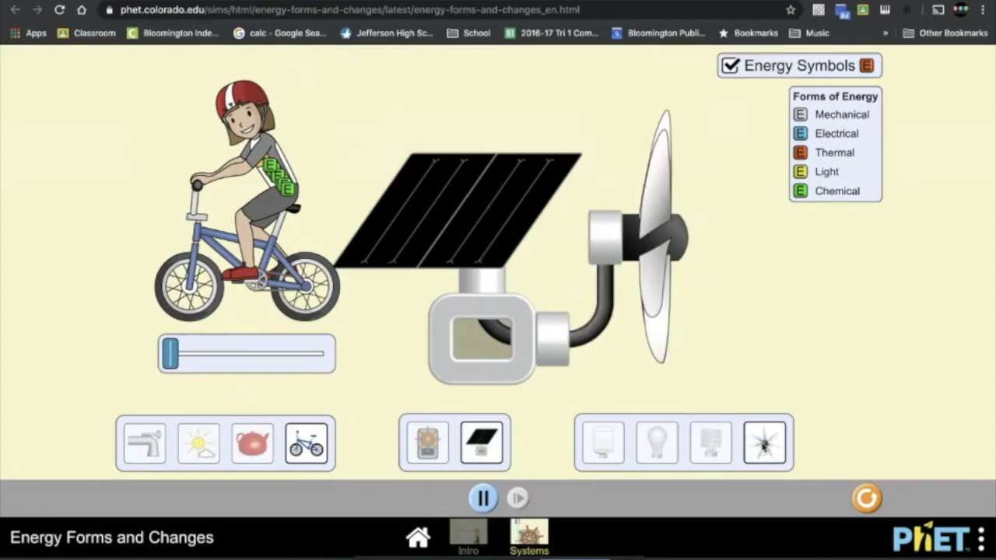
pyautogui.moveTo(723, 383)
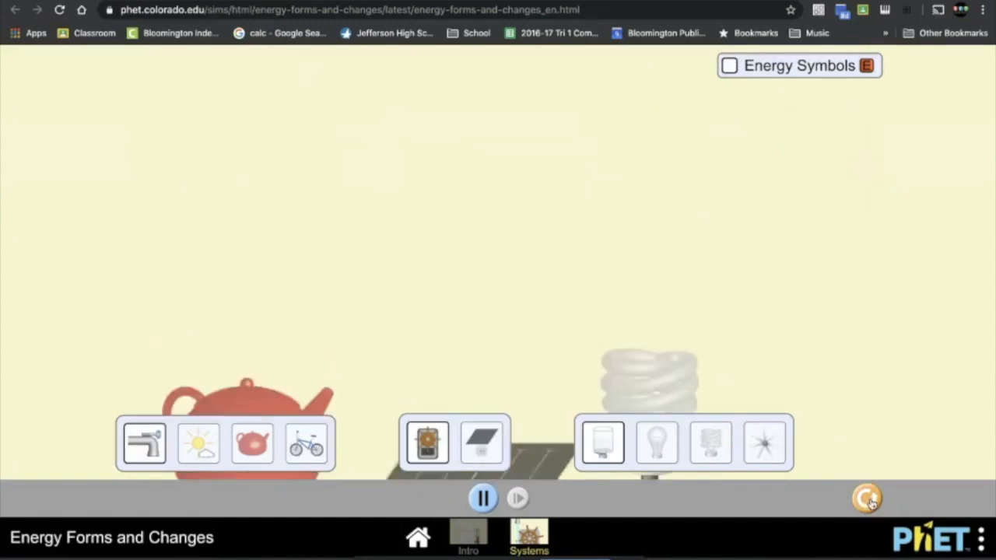
# - Show energy symbols while the faucet drives the water wheel and heats the water
pyautogui.click(728, 66)
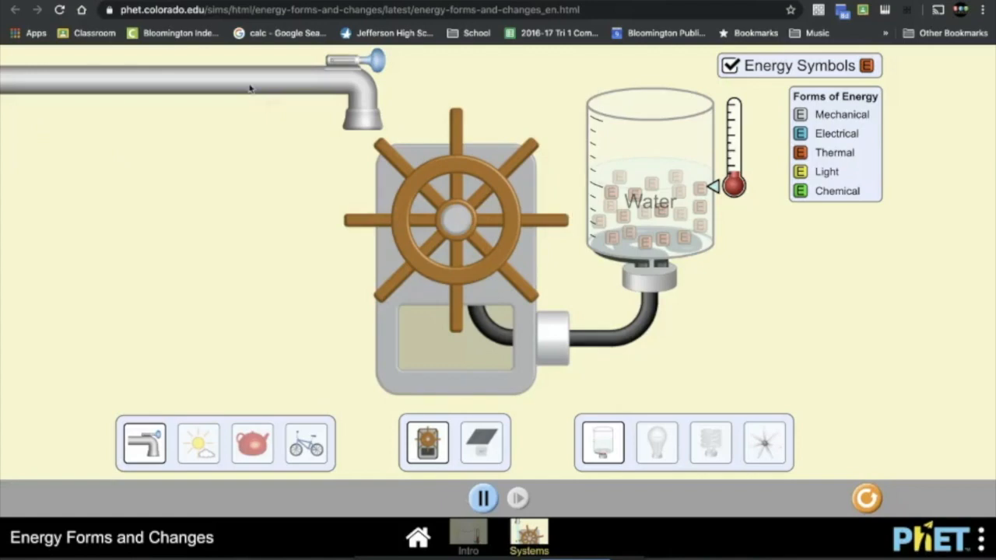
pyautogui.moveTo(433, 267)
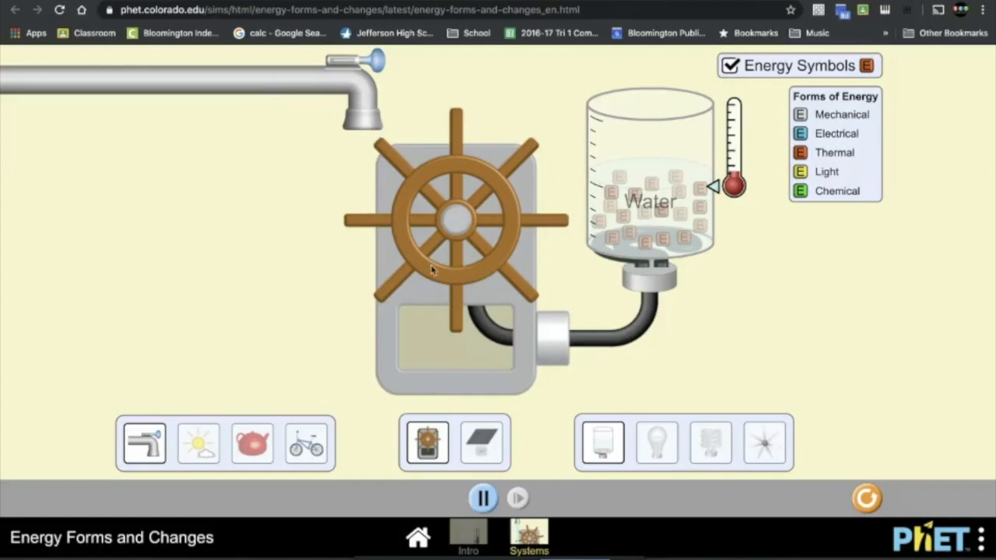
pyautogui.moveTo(657, 147)
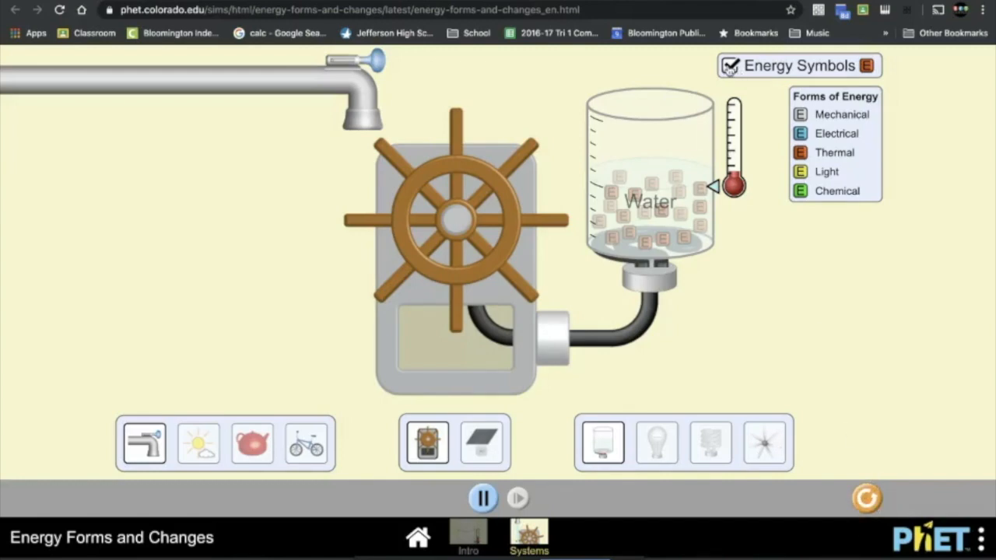
pyautogui.moveTo(848, 237)
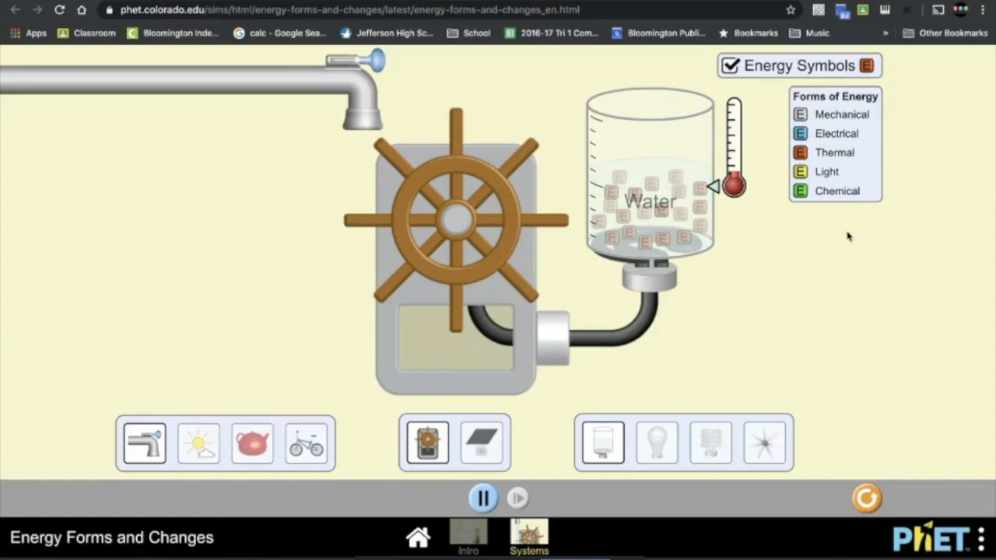
pyautogui.moveTo(809, 124)
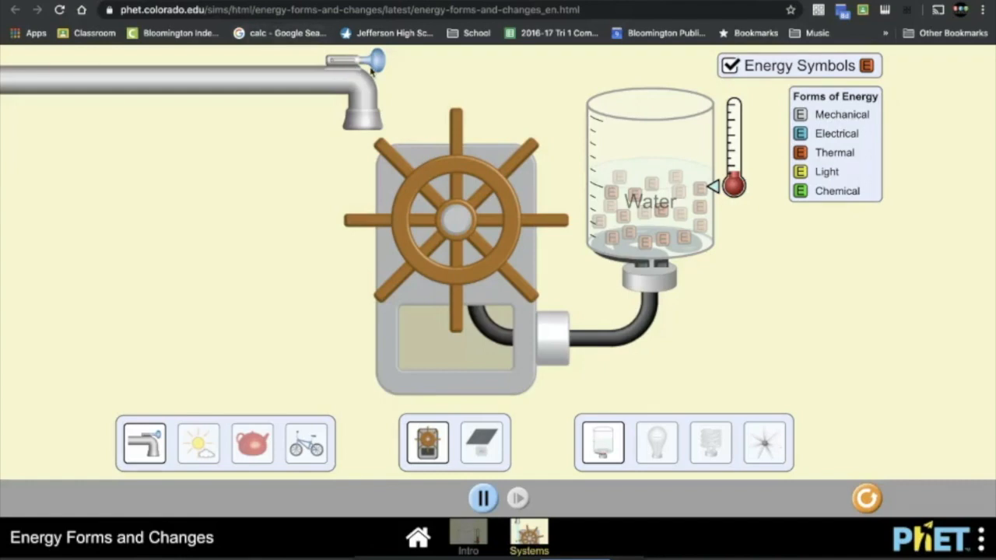
pyautogui.moveTo(375, 68)
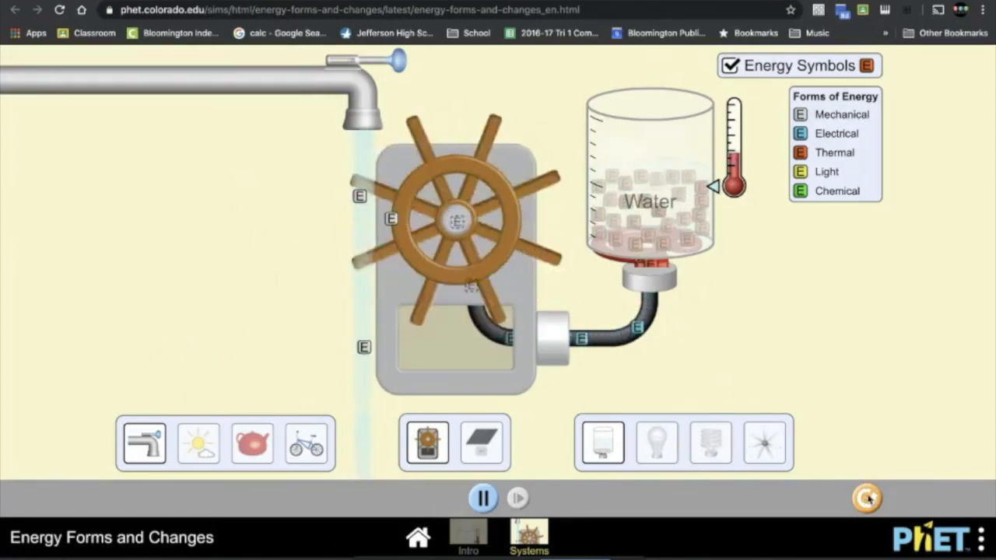
# - Have the cyclist pedal at full speed to light the incandescent then fluorescent bulb, energy symbols shown
pyautogui.click(729, 66)
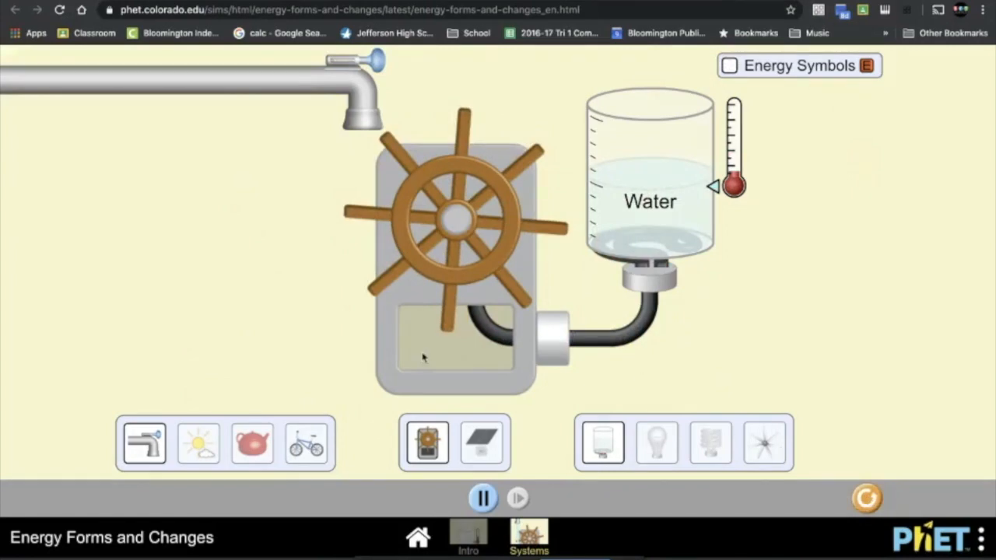
pyautogui.click(304, 442)
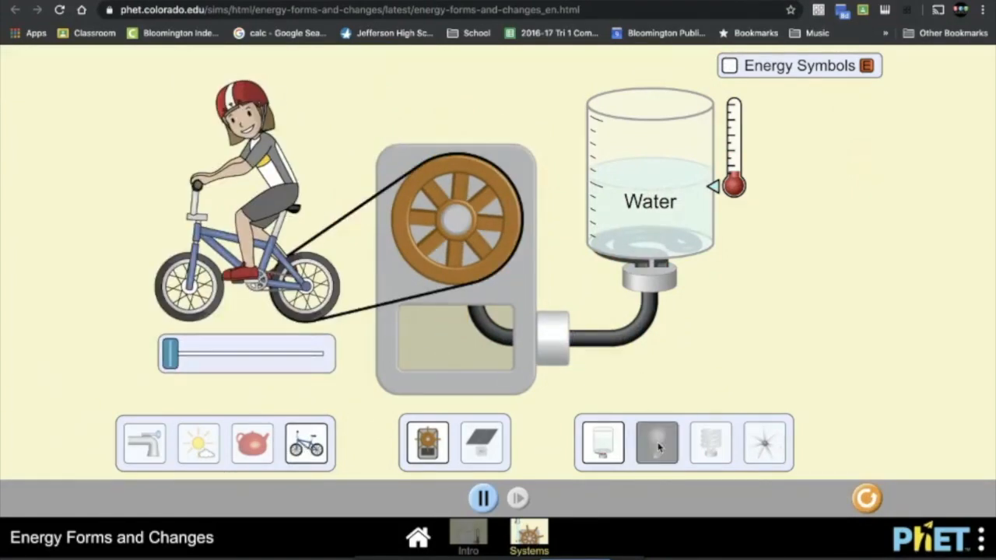
pyautogui.click(657, 442)
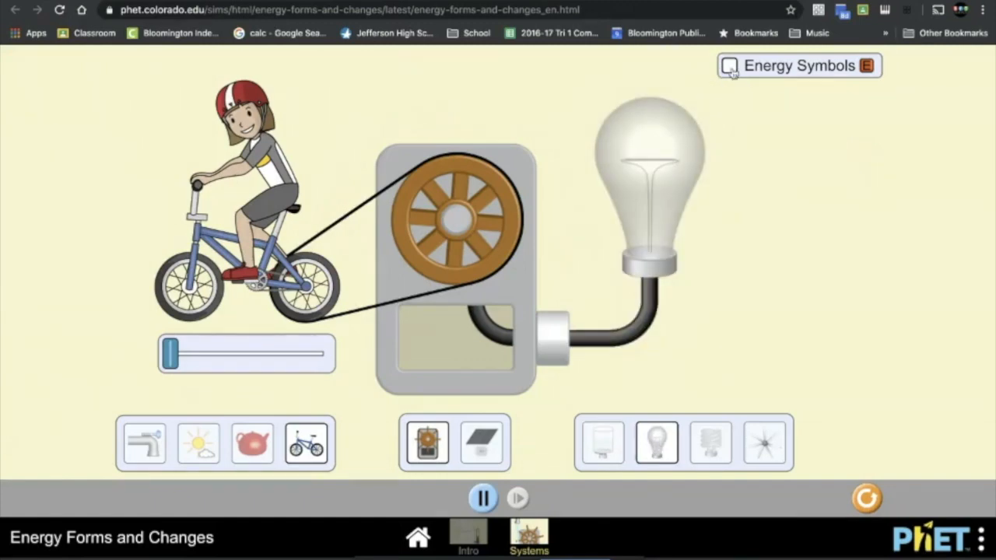
pyautogui.click(728, 65)
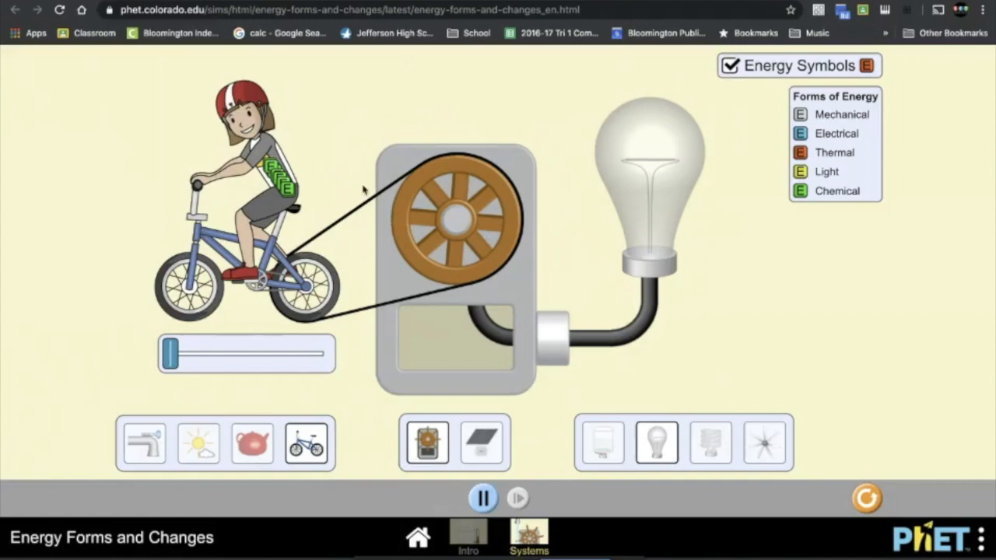
pyautogui.moveTo(348, 240)
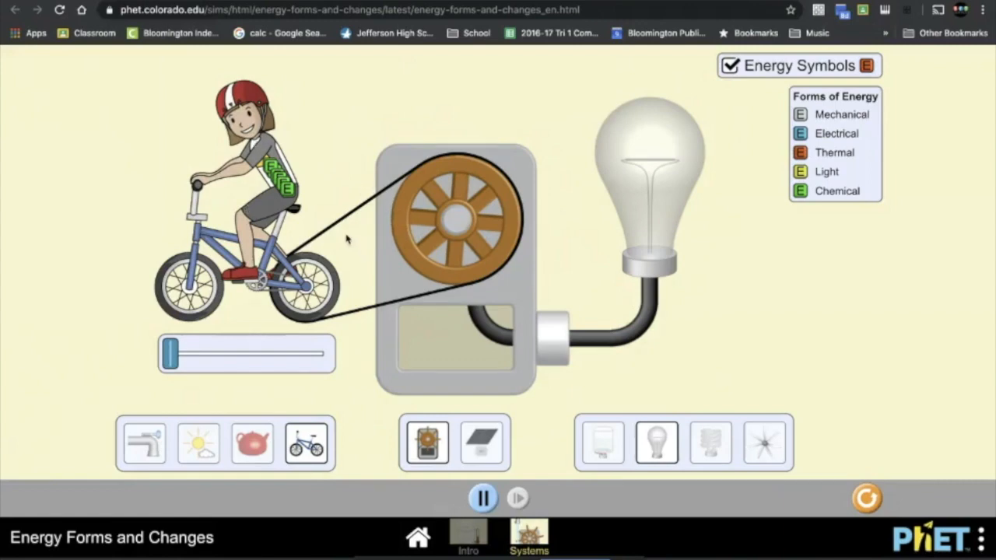
pyautogui.moveTo(318, 173)
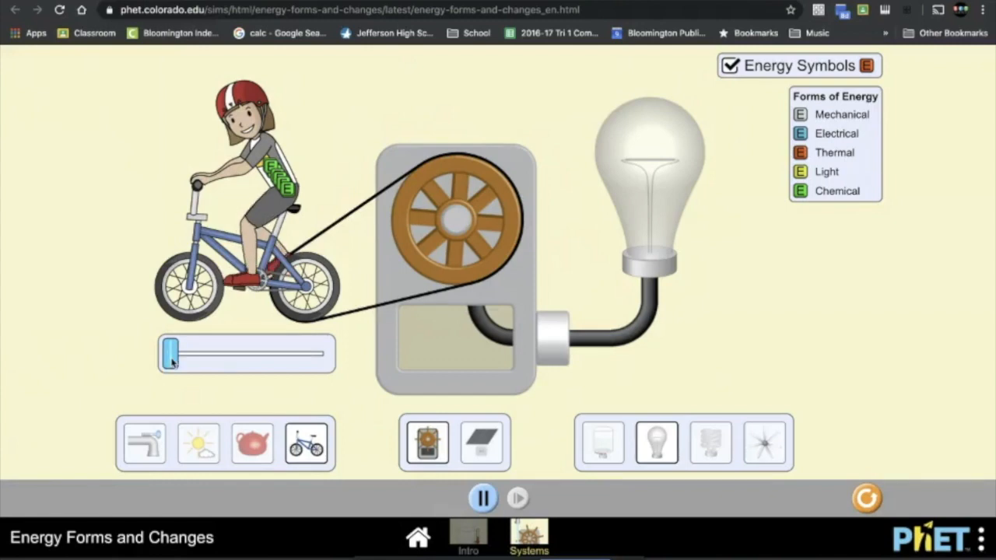
pyautogui.moveTo(169, 353); pyautogui.dragTo(319, 353)
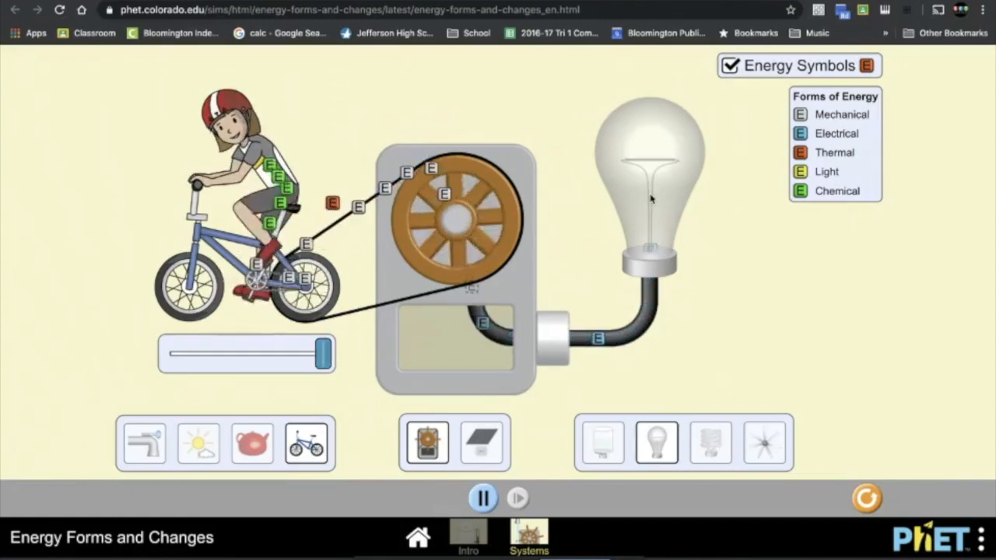
pyautogui.click(709, 442)
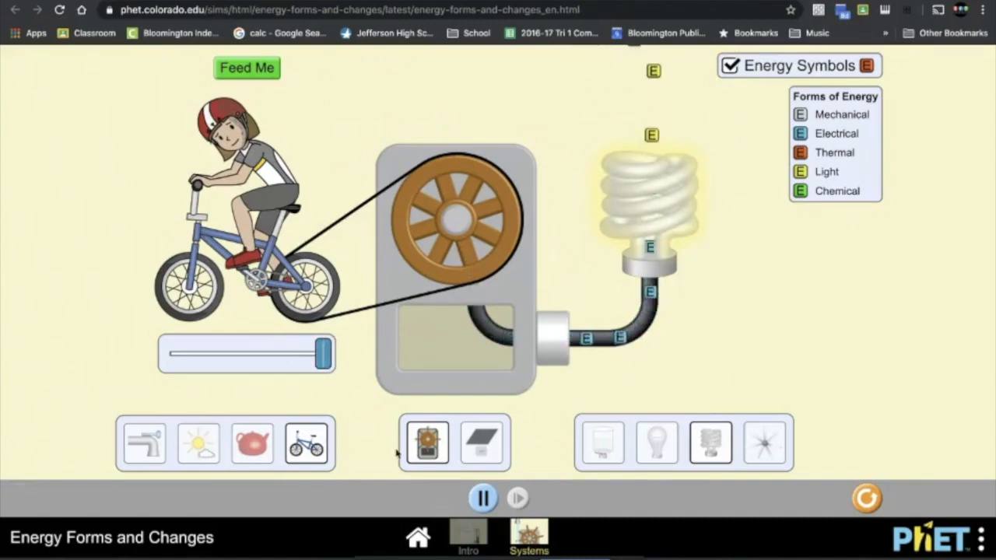
# - Run the sun through the solar panel to the fan, with energy symbols shown
pyautogui.click(199, 442)
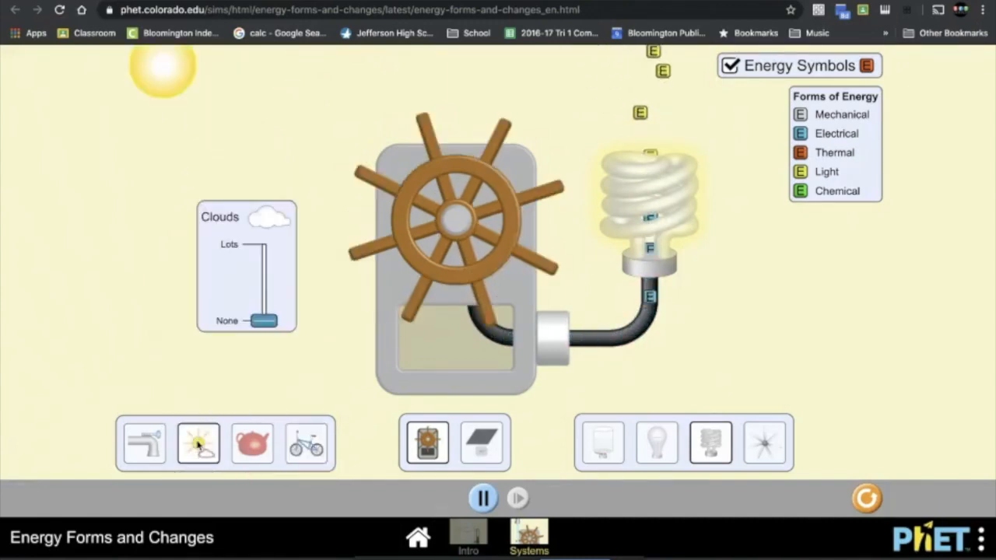
pyautogui.click(480, 442)
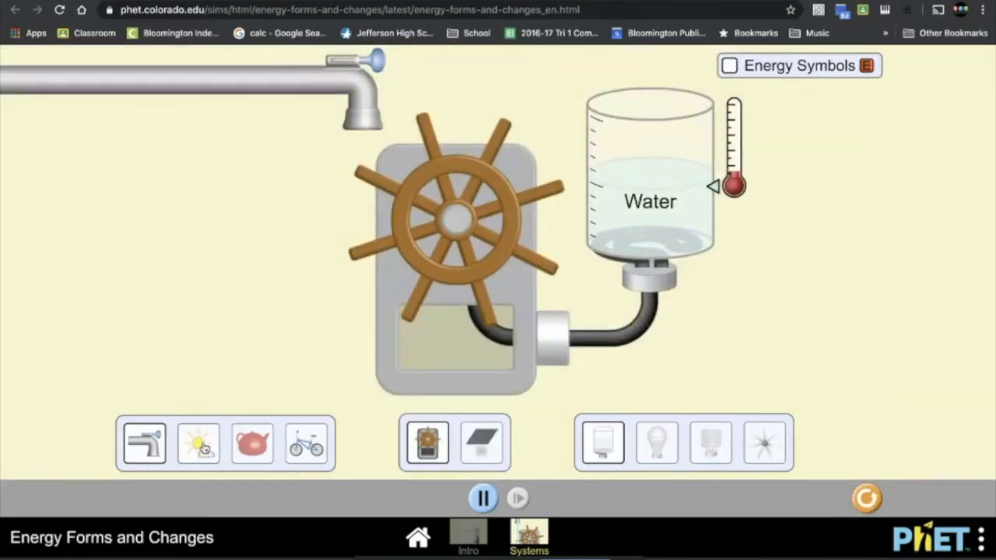
pyautogui.click(199, 443)
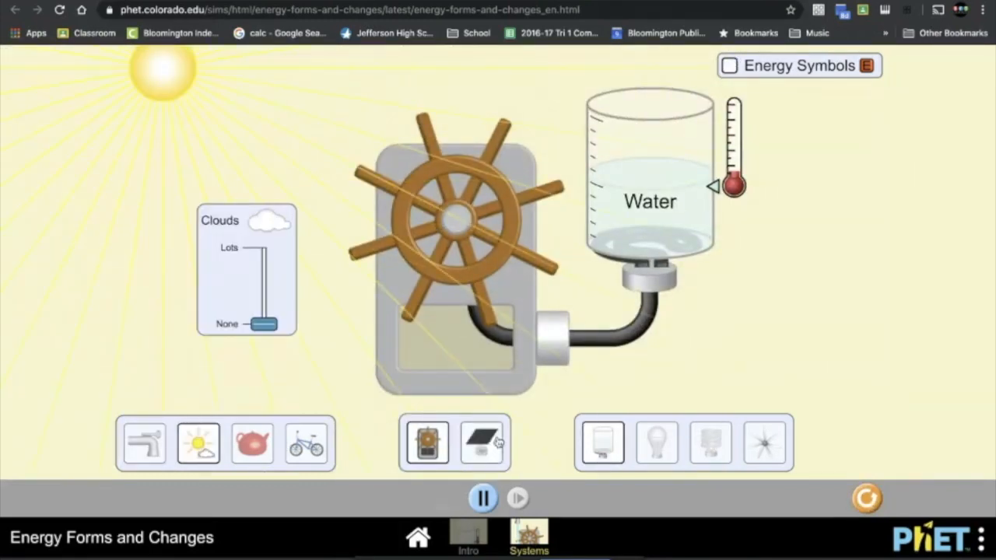
pyautogui.click(482, 442)
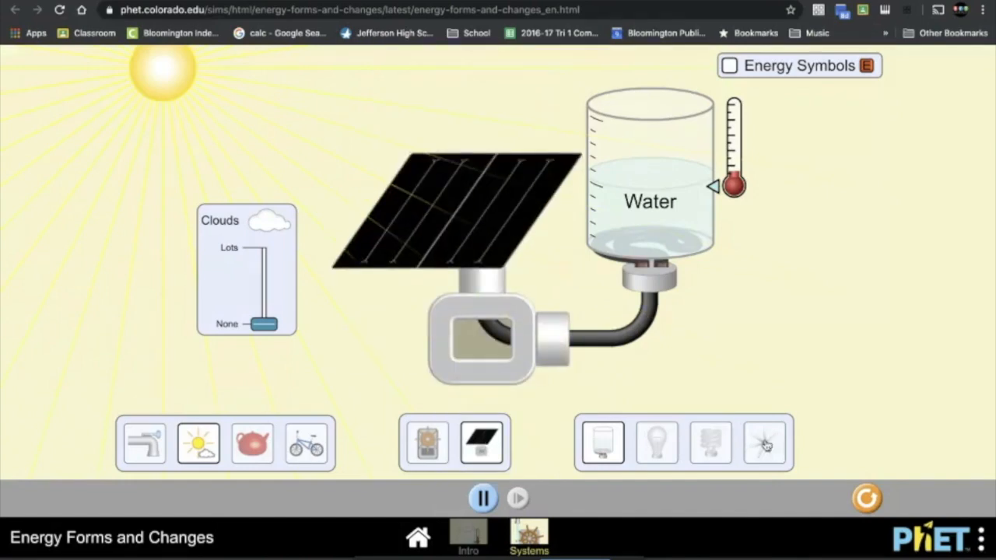
pyautogui.click(764, 442)
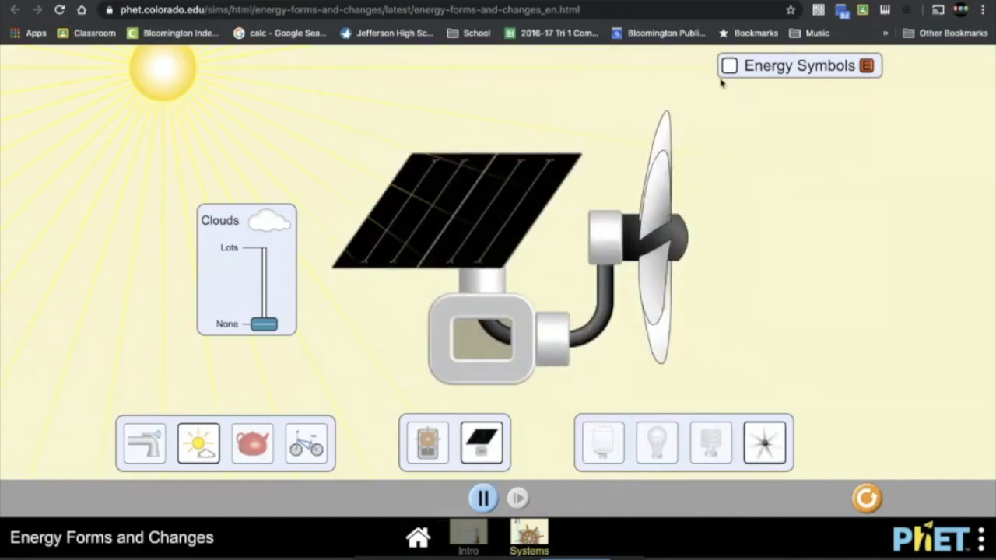
pyautogui.click(728, 65)
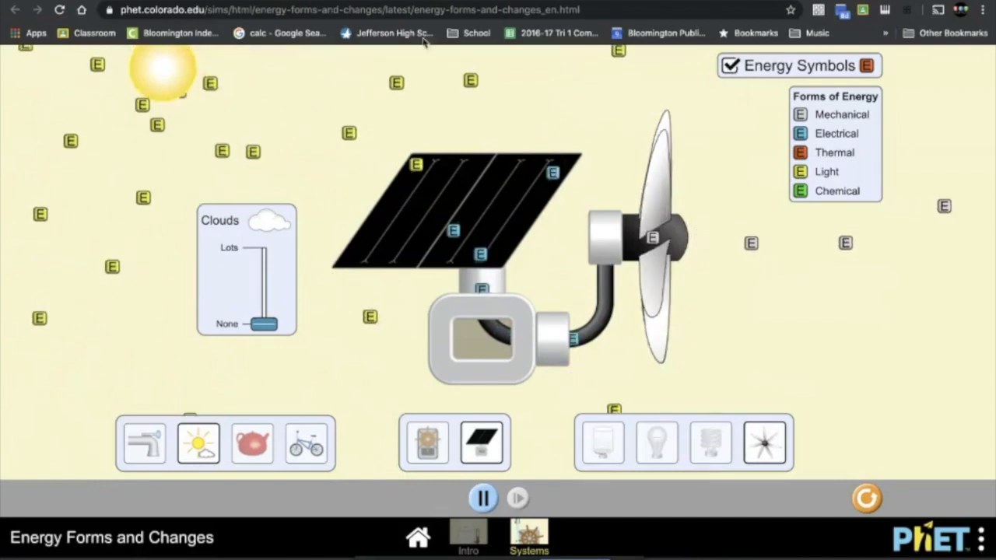